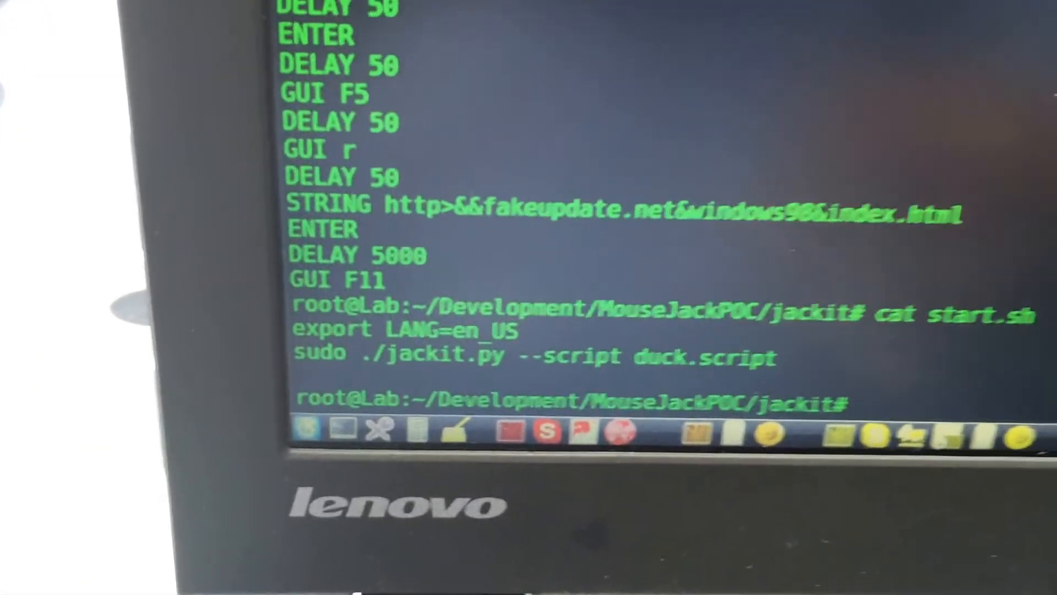
Run ./start.sh to launch jackit.py with duck.script and scan for nearby wireless devices
text(./sta)
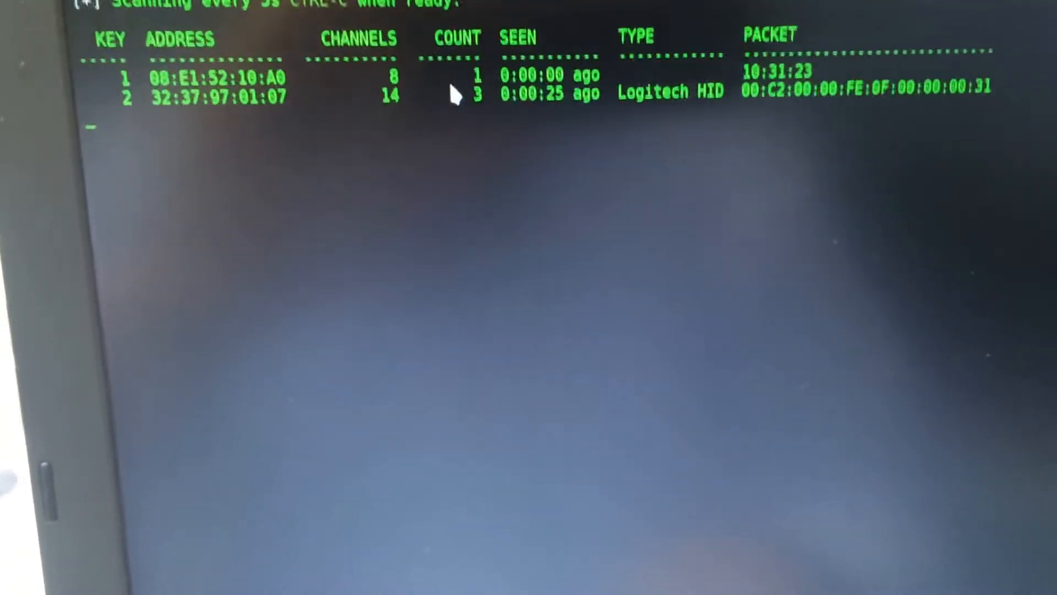
mouse_move(735, 164)
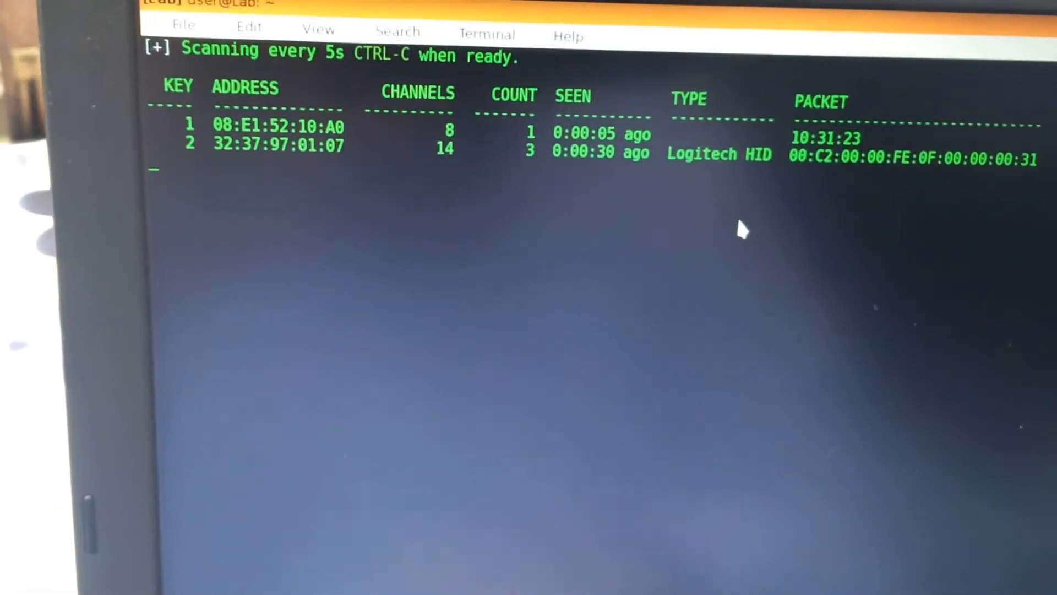
Stop scanning with Ctrl+C and attack target 2, the Logitech HID on channel 14
key(ctrl+c)
text(cat)
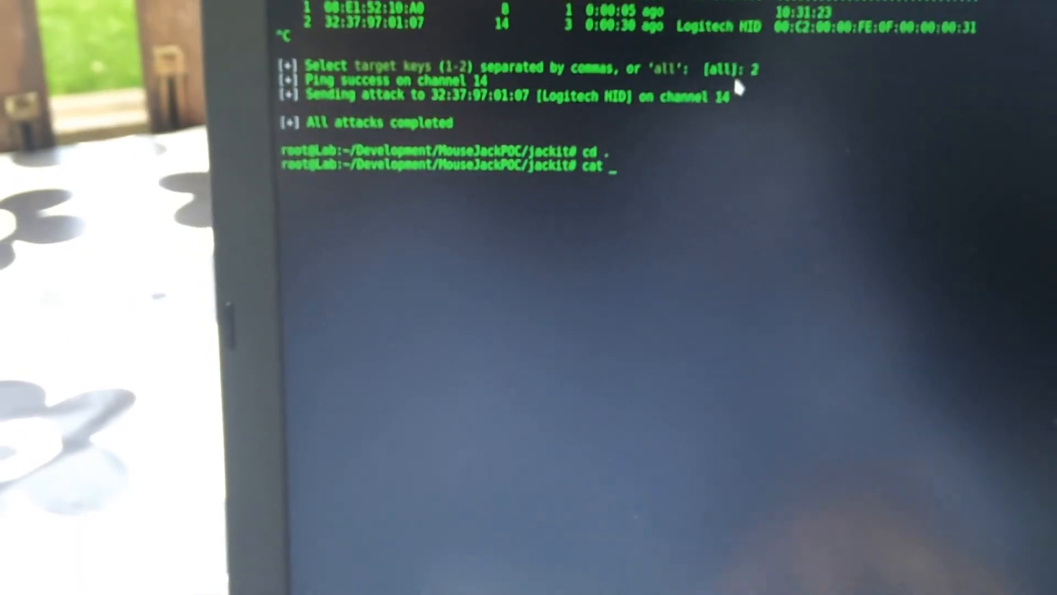
Show info.txt listing the git clone commands for jackit and mousejack
text(inf')
text( ../)
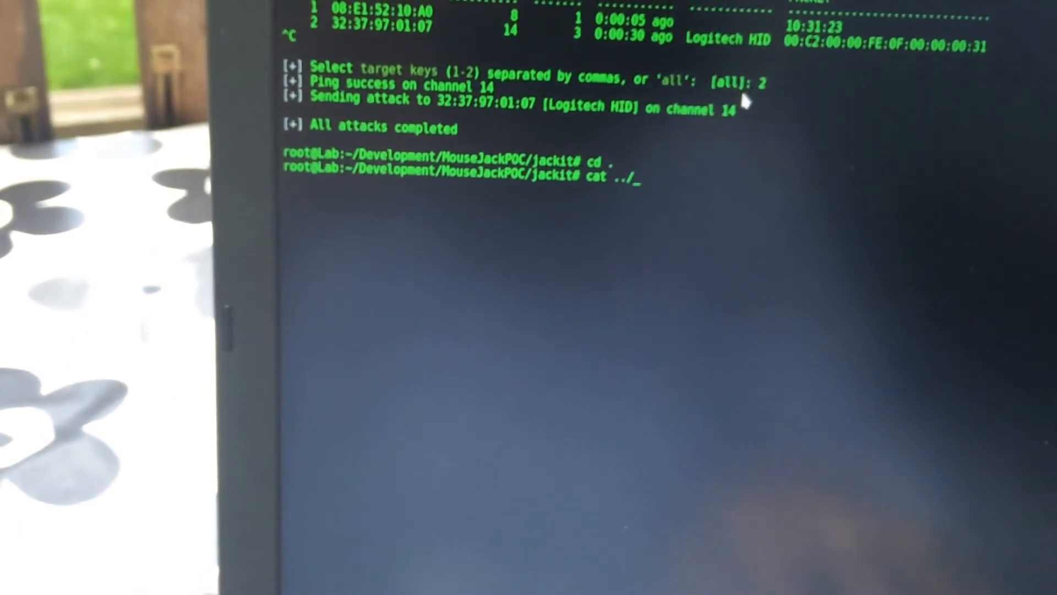
key(Return)
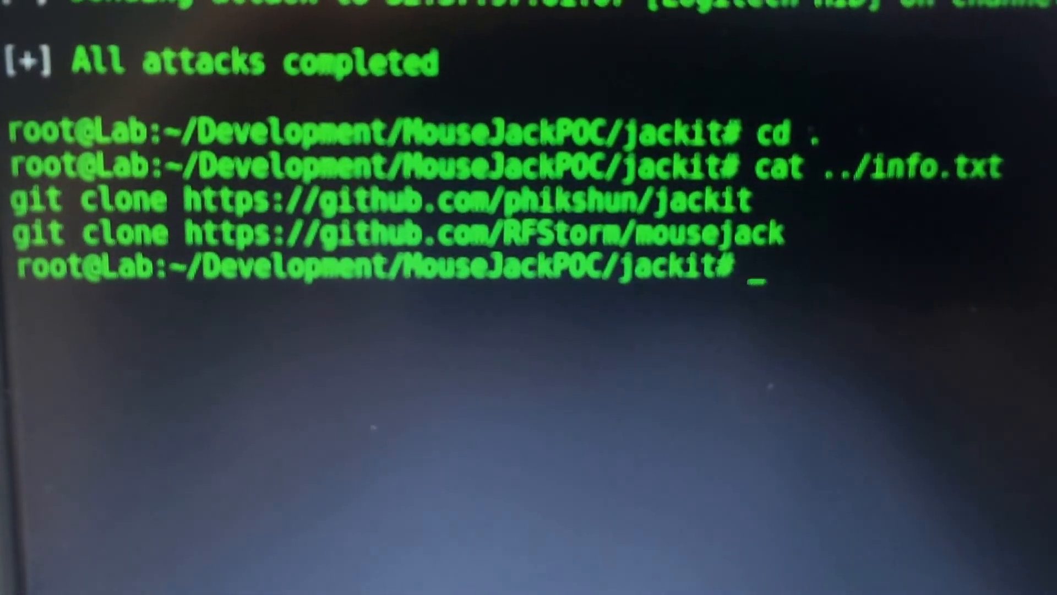